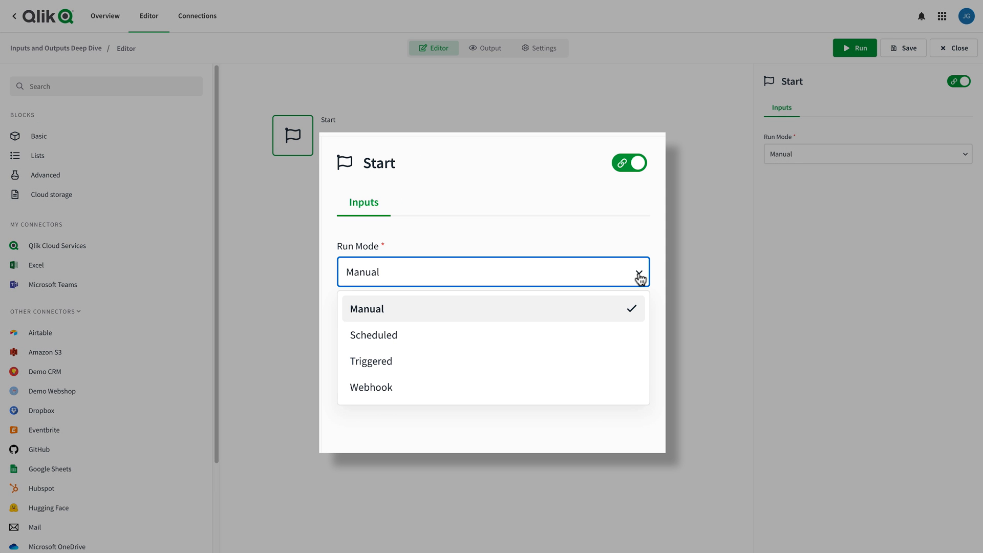
Switch the Start block's Run Mode to Scheduled, revealing its schedule settings.
click(366, 308)
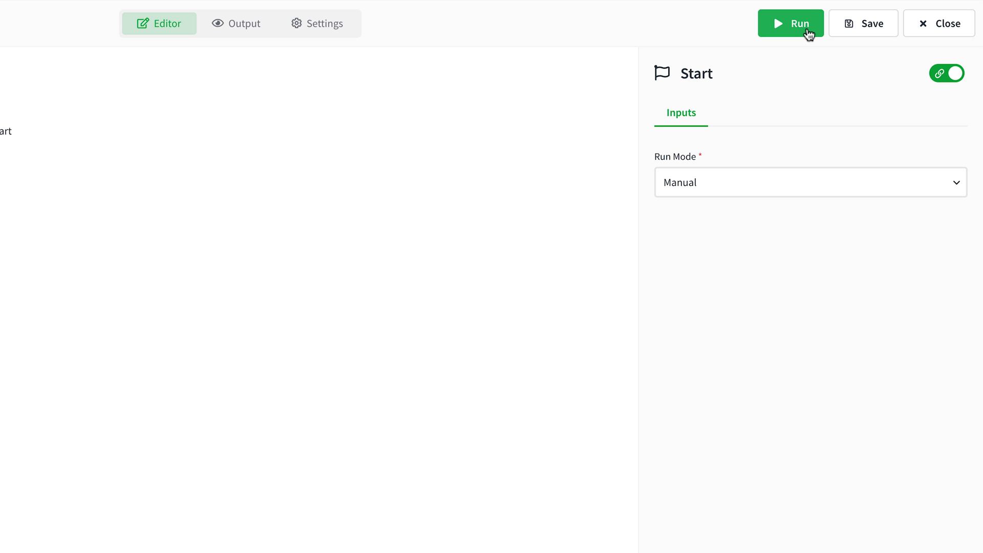
click(808, 182)
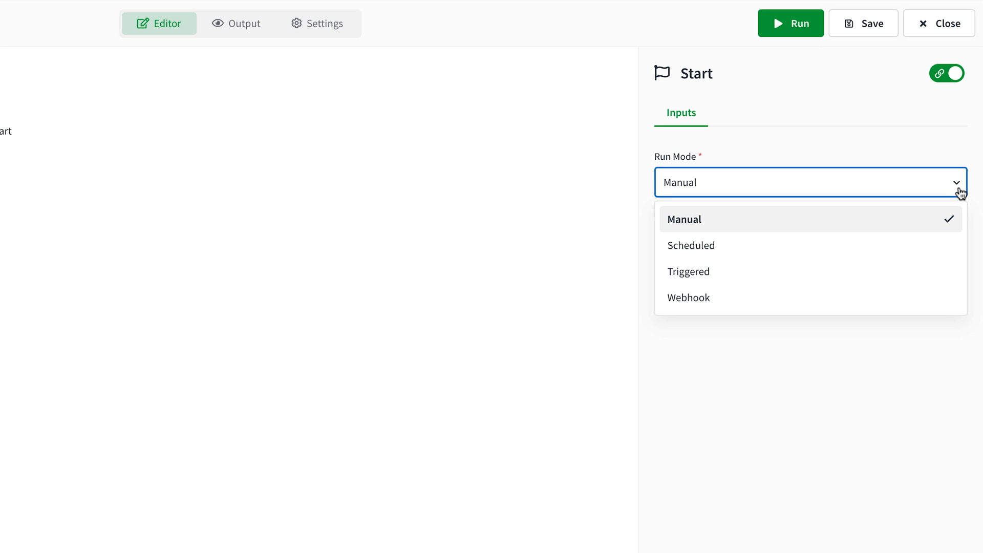
mouse_move(959, 213)
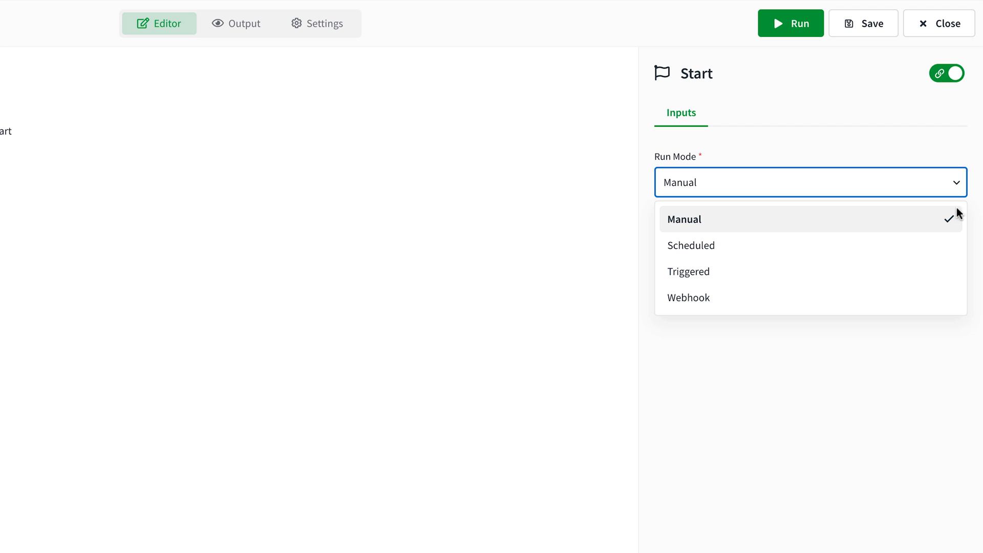
click(690, 245)
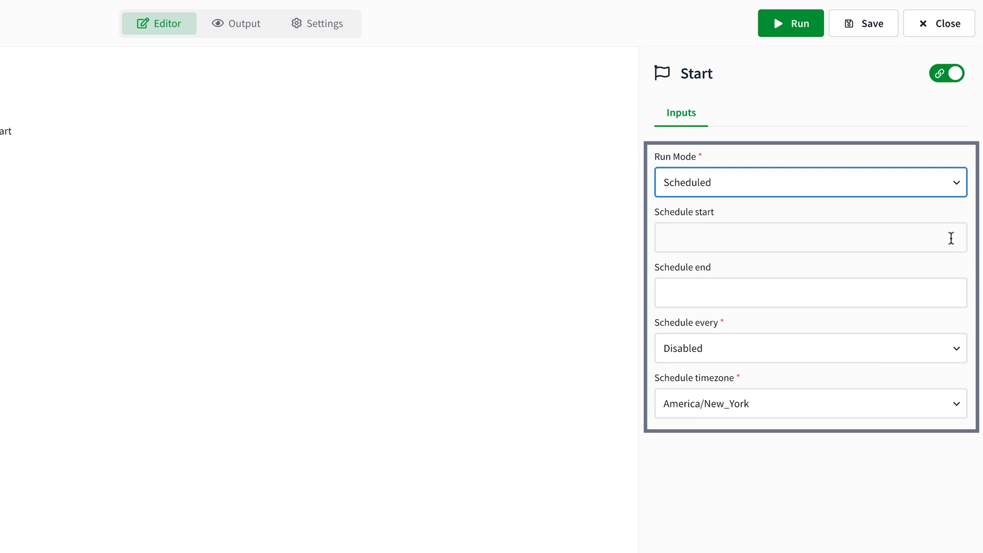
click(810, 238)
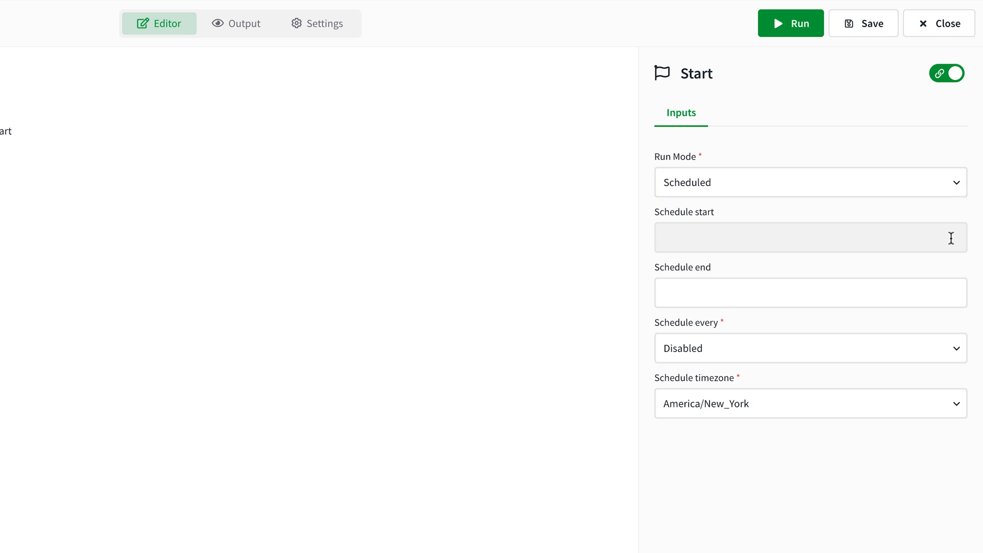
click(809, 237)
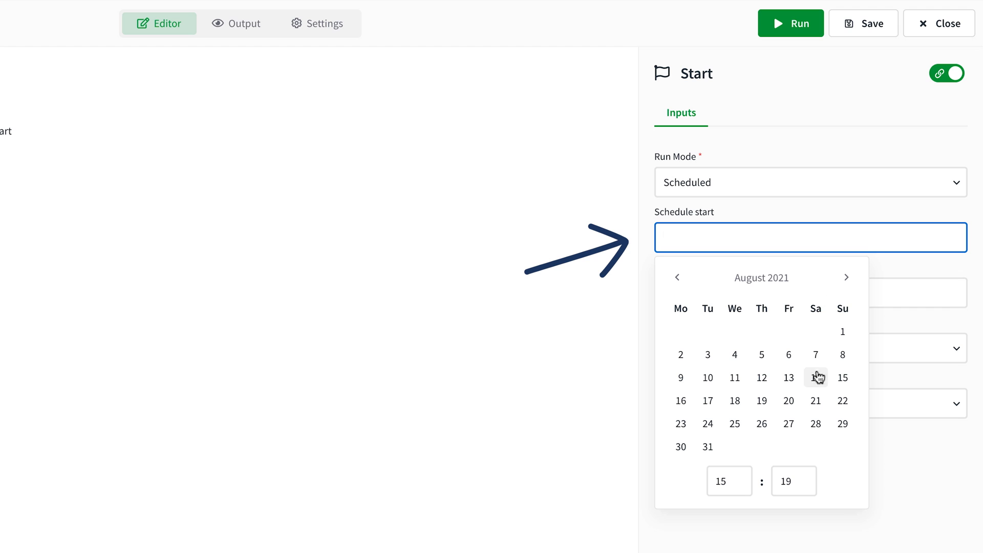
click(789, 422)
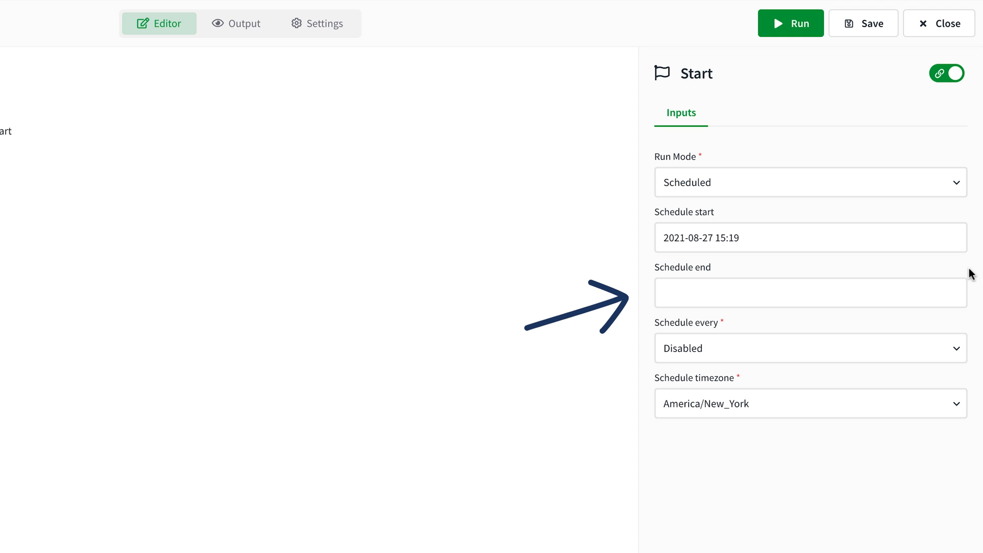
click(810, 291)
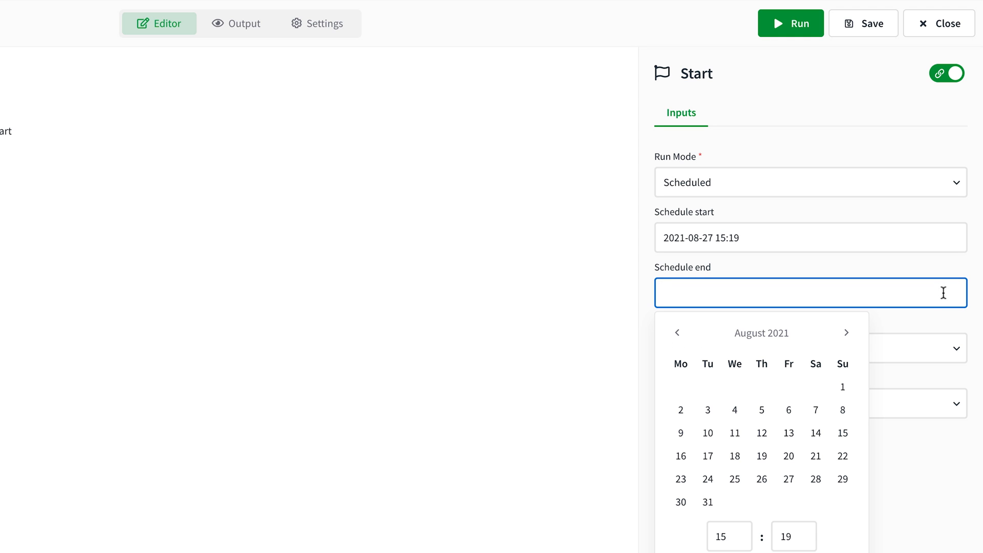
click(846, 332)
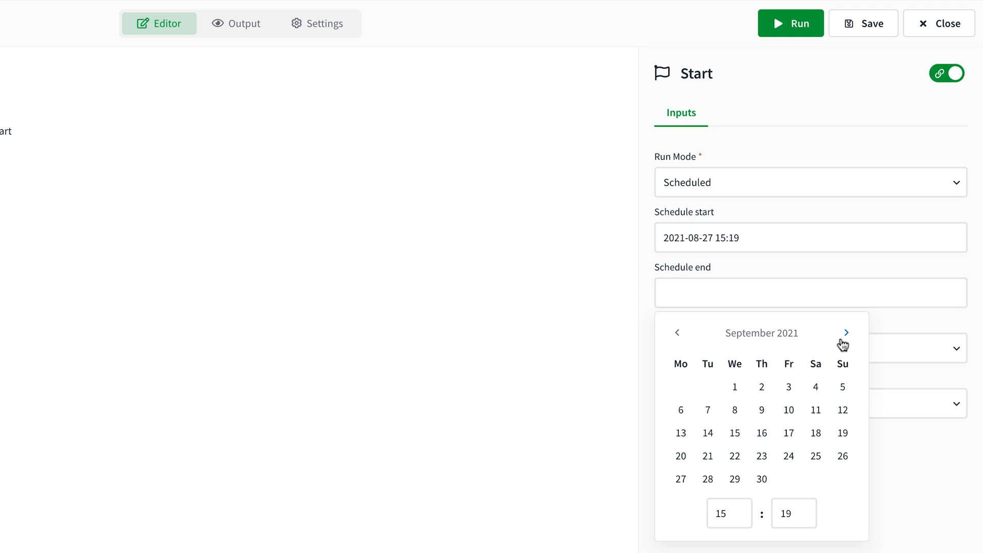
click(761, 479)
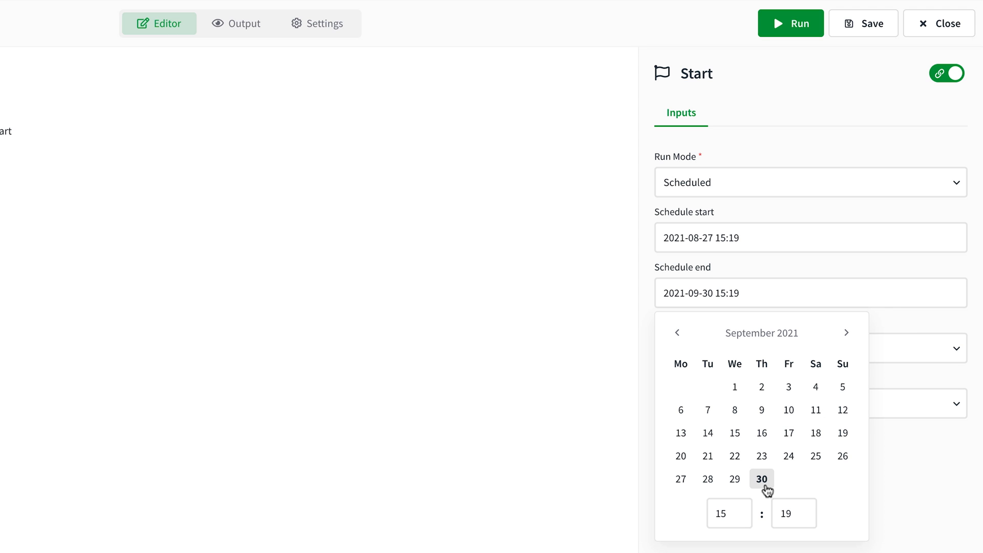
click(760, 478)
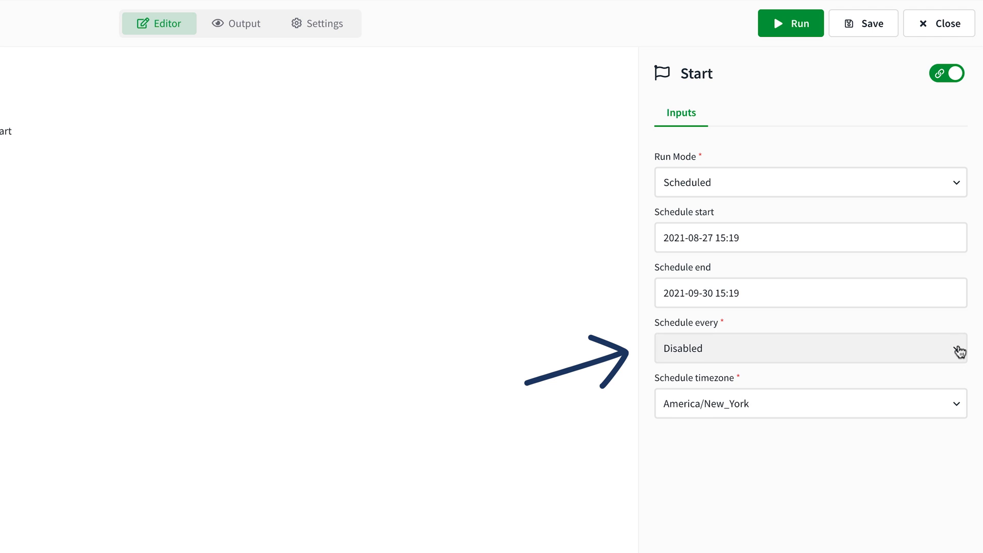
Repeat the schedule every 15 Minutes, keeping the America/New_York timezone.
click(810, 348)
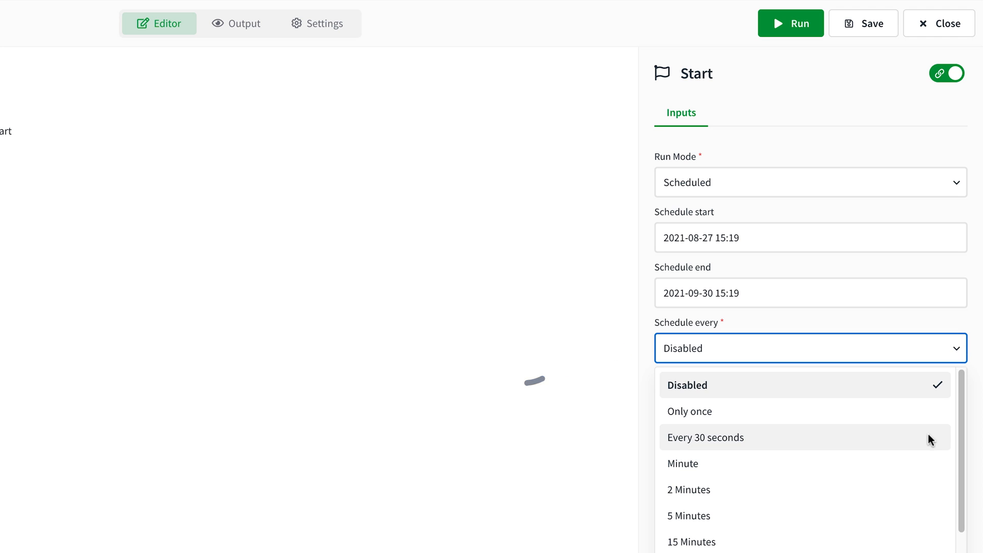
mouse_move(914, 534)
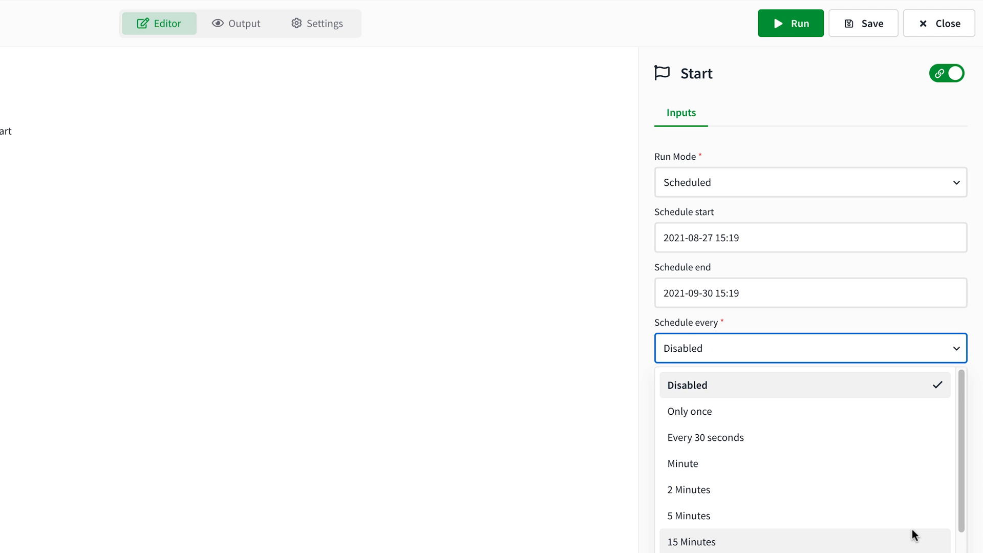
click(691, 541)
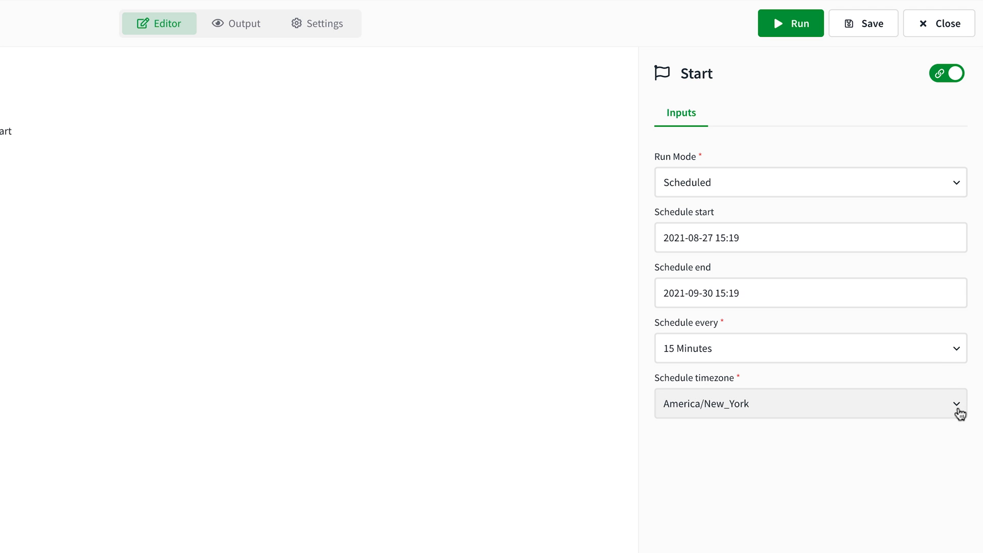
click(809, 403)
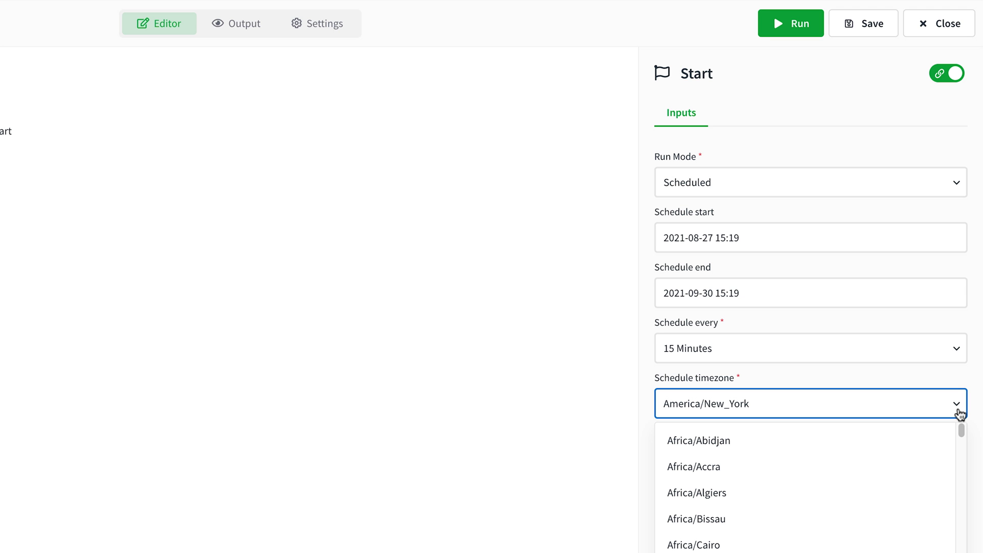
click(809, 182)
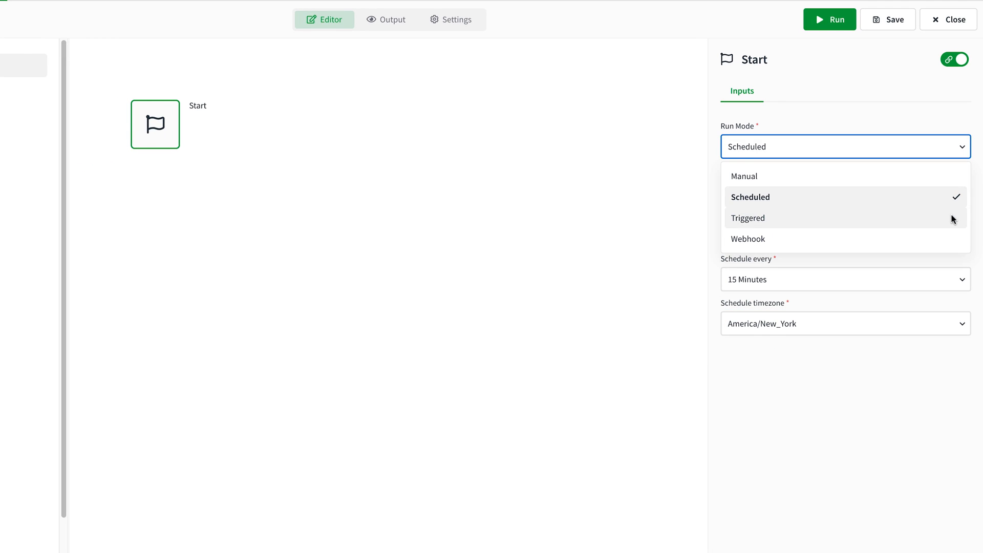
Switch the Start block to Triggered mode, showing POST and GET webhook URL examples.
click(747, 217)
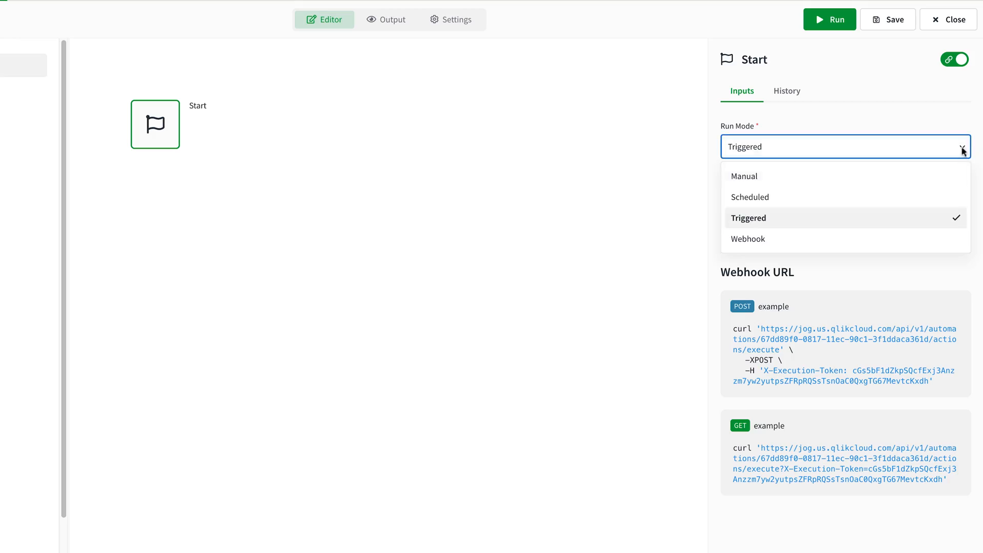
Switch to Webhook mode with Qlik Cloud Services as the connector.
click(747, 238)
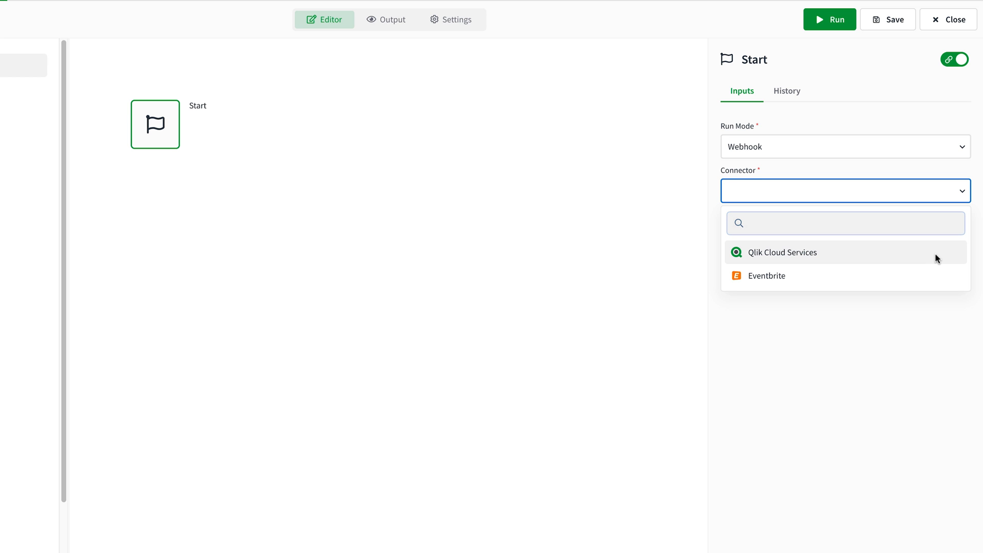
click(780, 252)
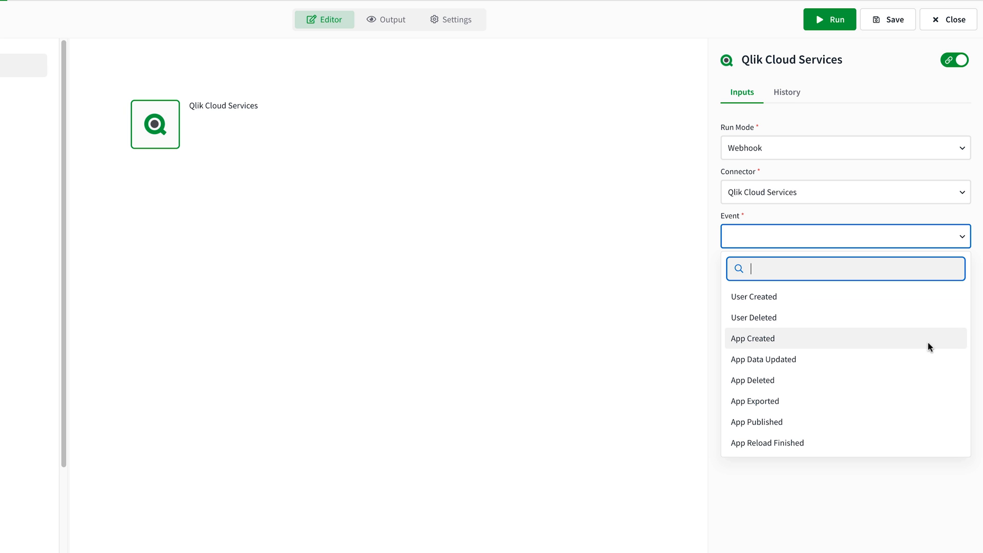
Listen for the App Reload Finished event and review its sample test payload.
click(767, 443)
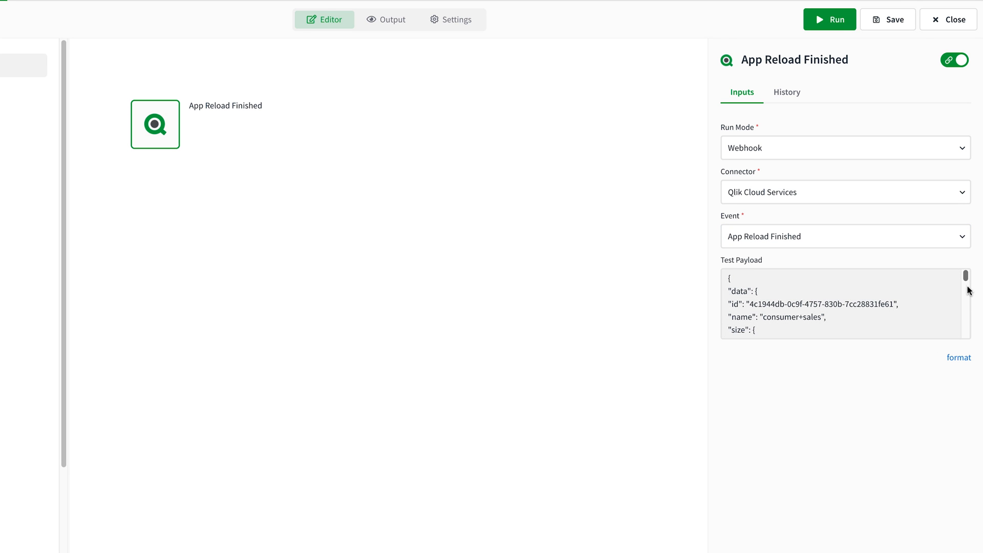
scroll(down, 3)
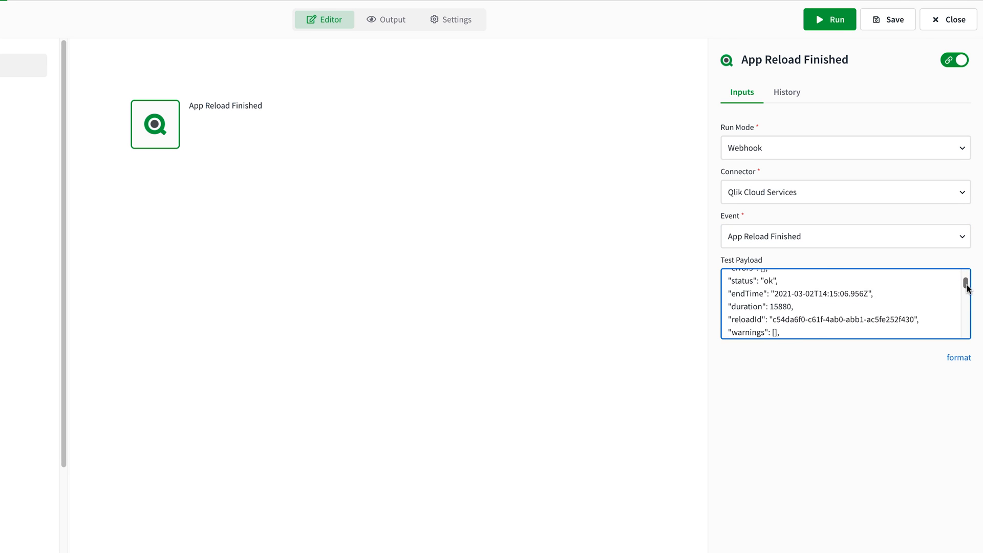
scroll(up, 3)
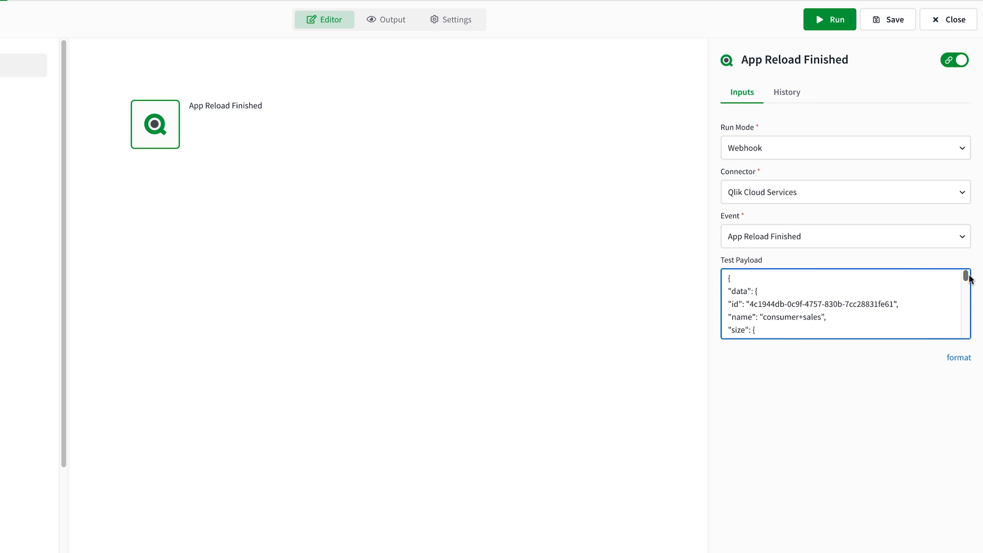
mouse_move(913, 423)
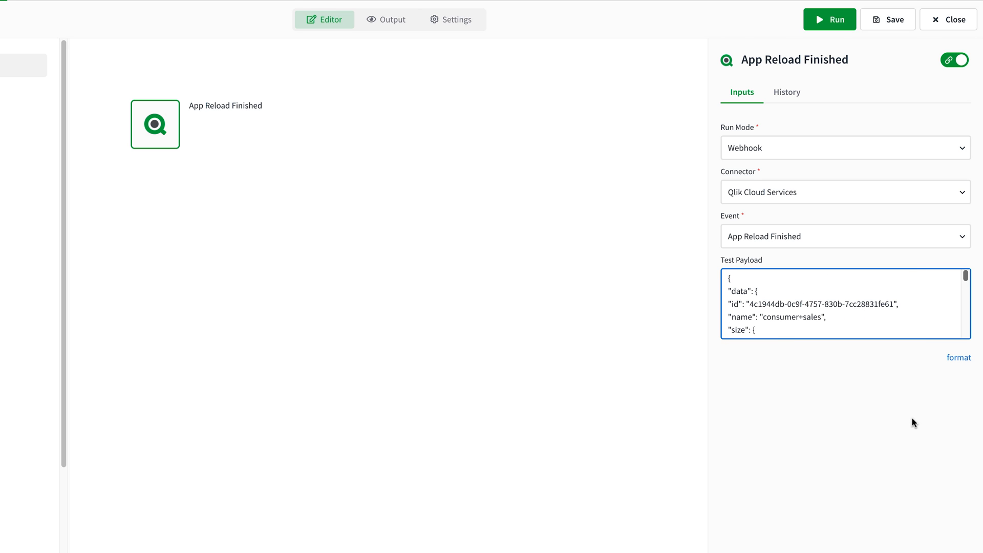